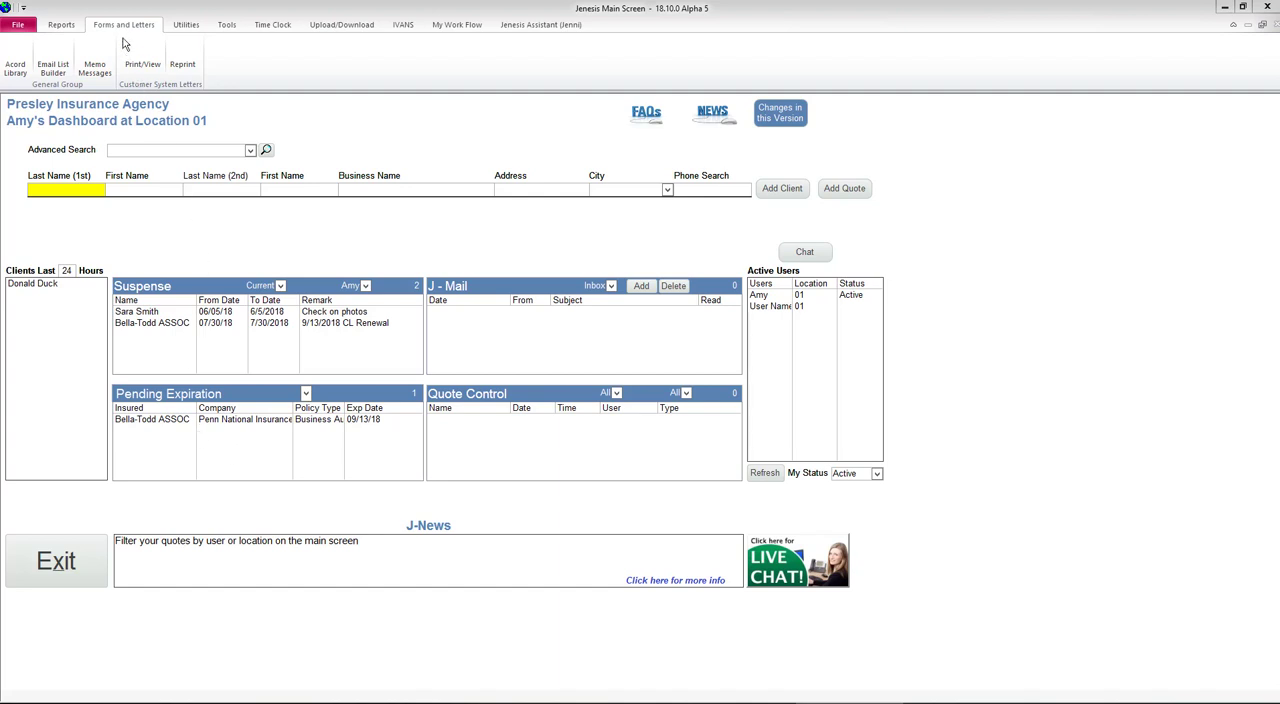
mouse_move(52, 64)
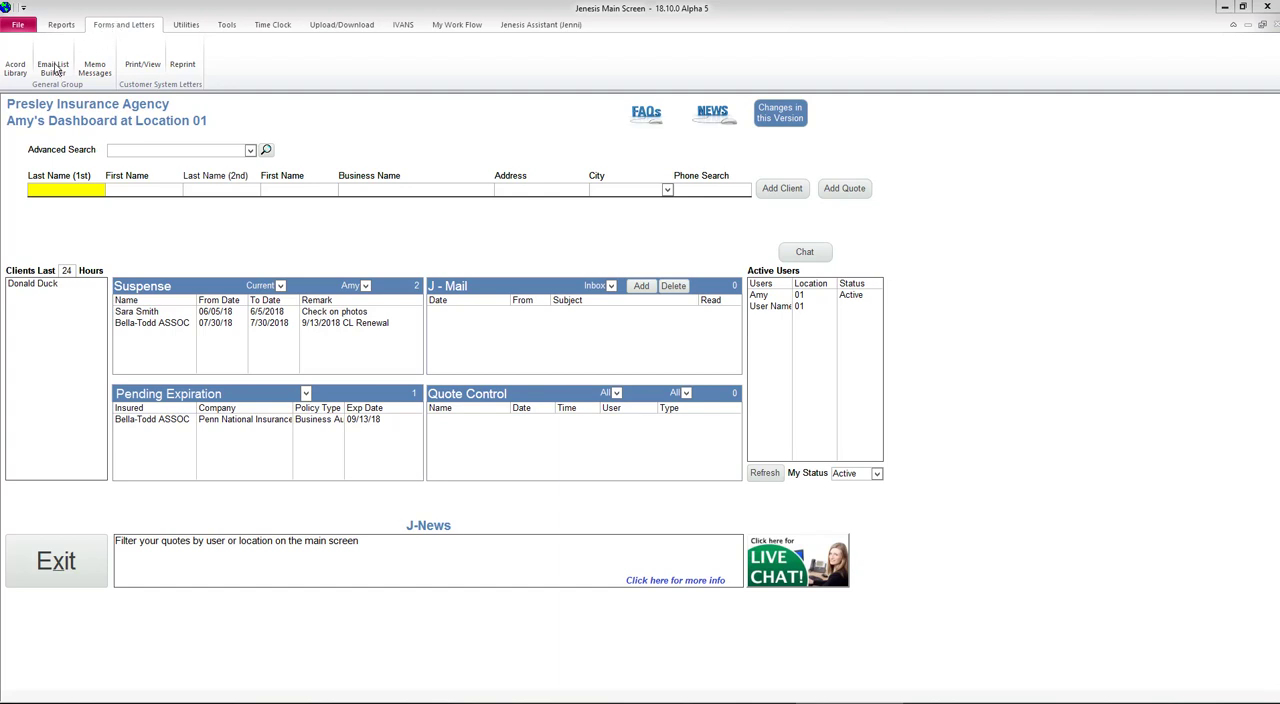
Launch the Email List Builder from the Forms and Letters area.
click(52, 68)
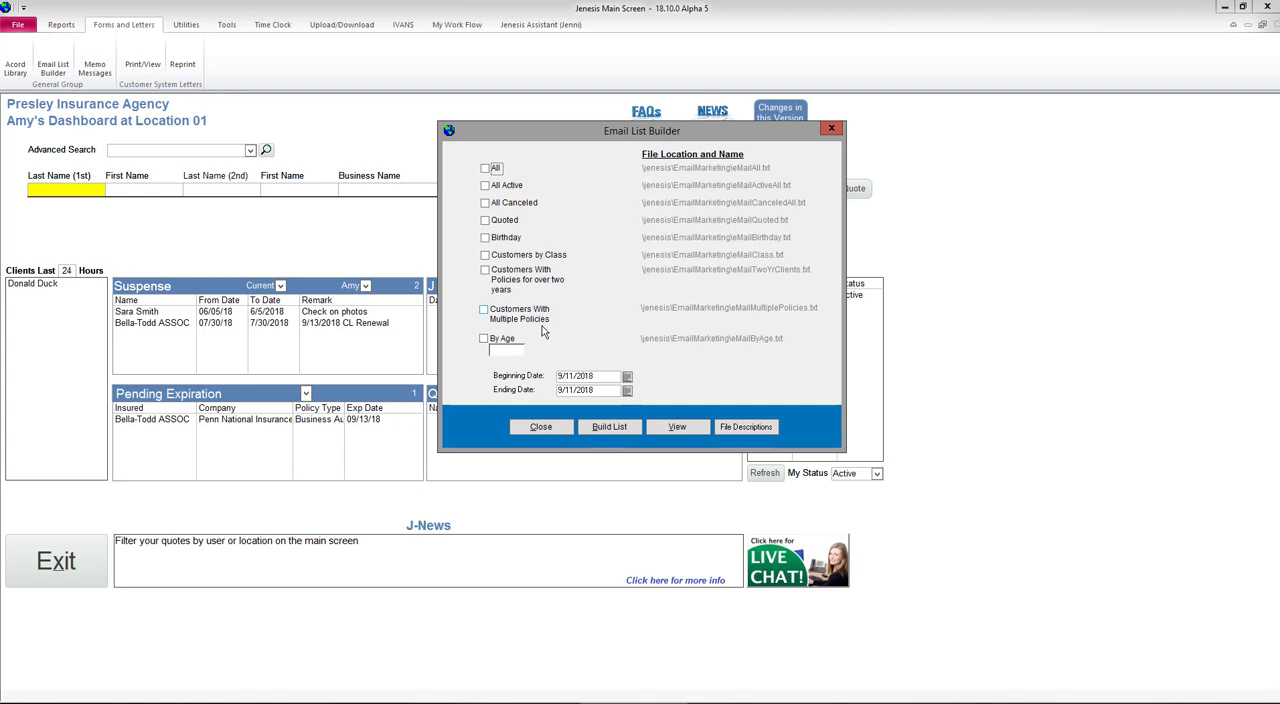
Tick the All Active clients category as the list to build.
click(484, 338)
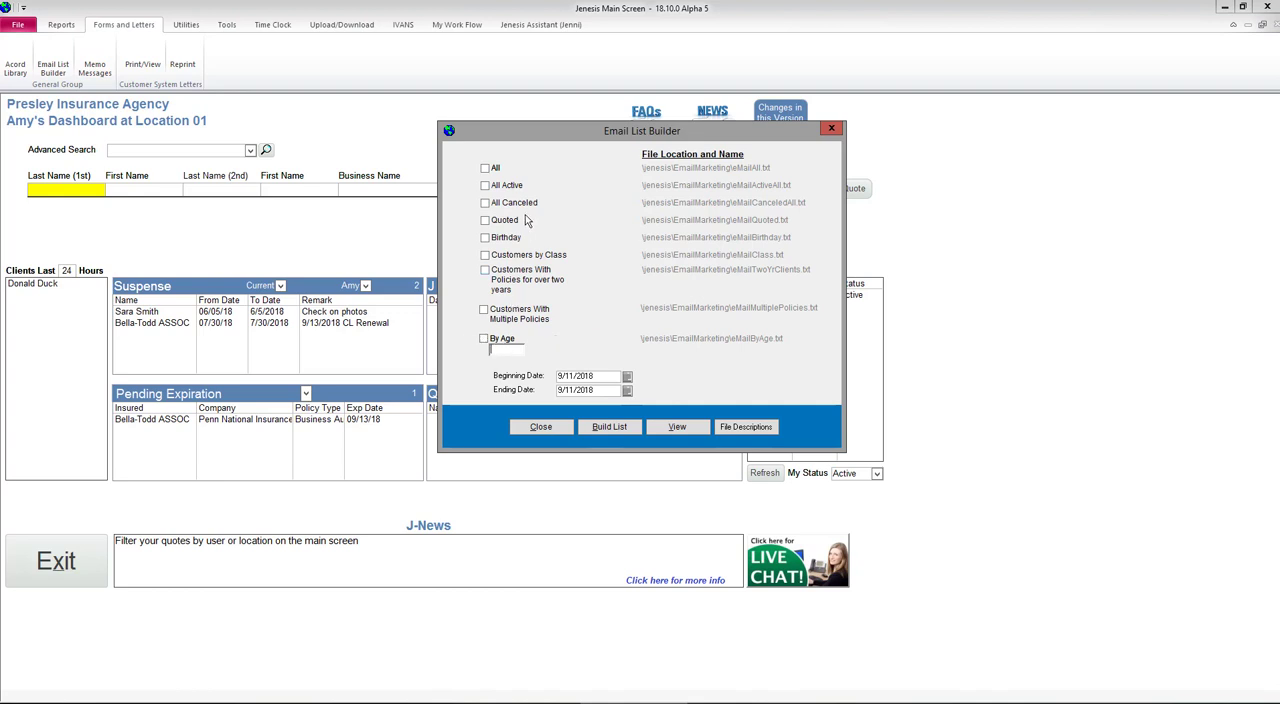
click(484, 184)
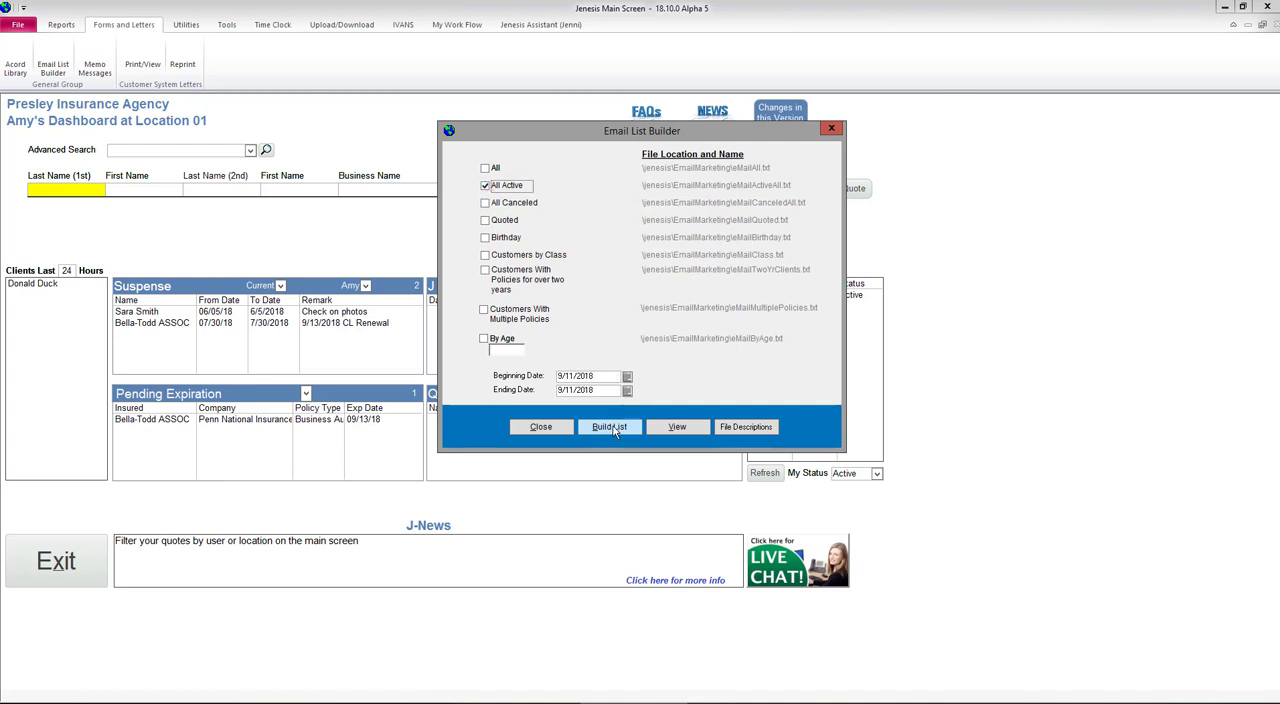
Build the All Active email list and agree to open the folder containing the files.
click(608, 428)
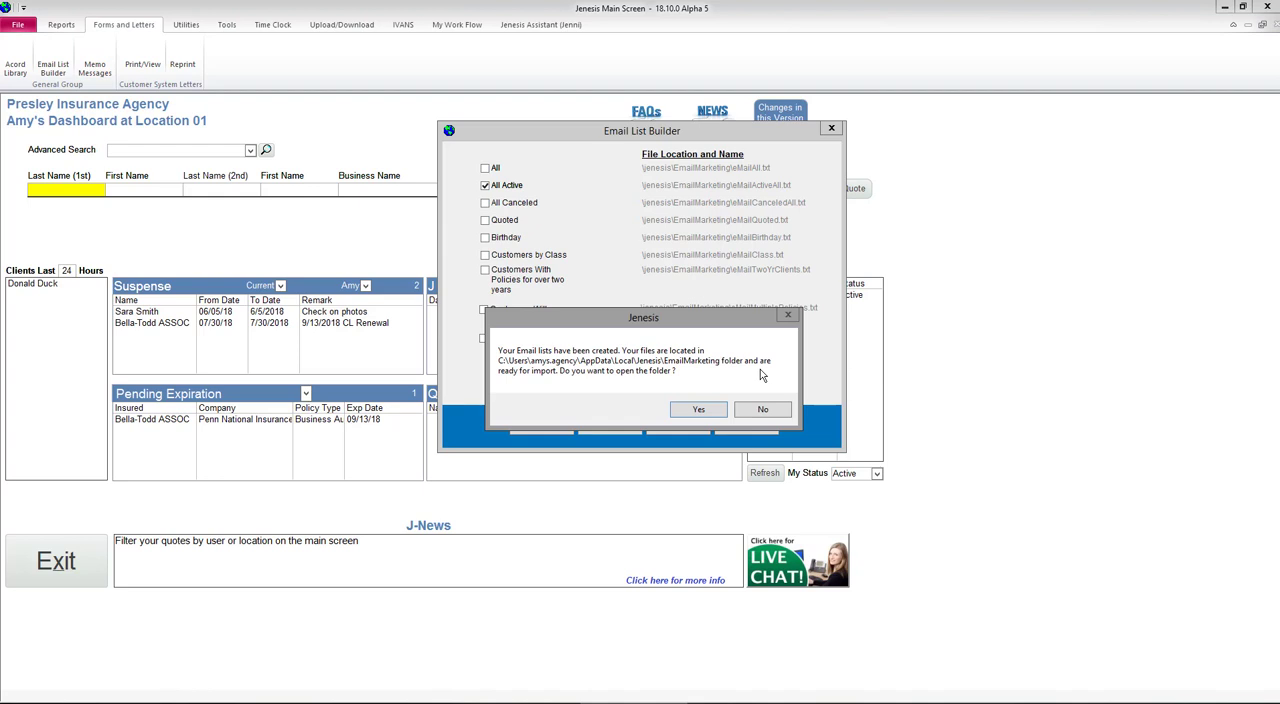
mouse_move(584, 384)
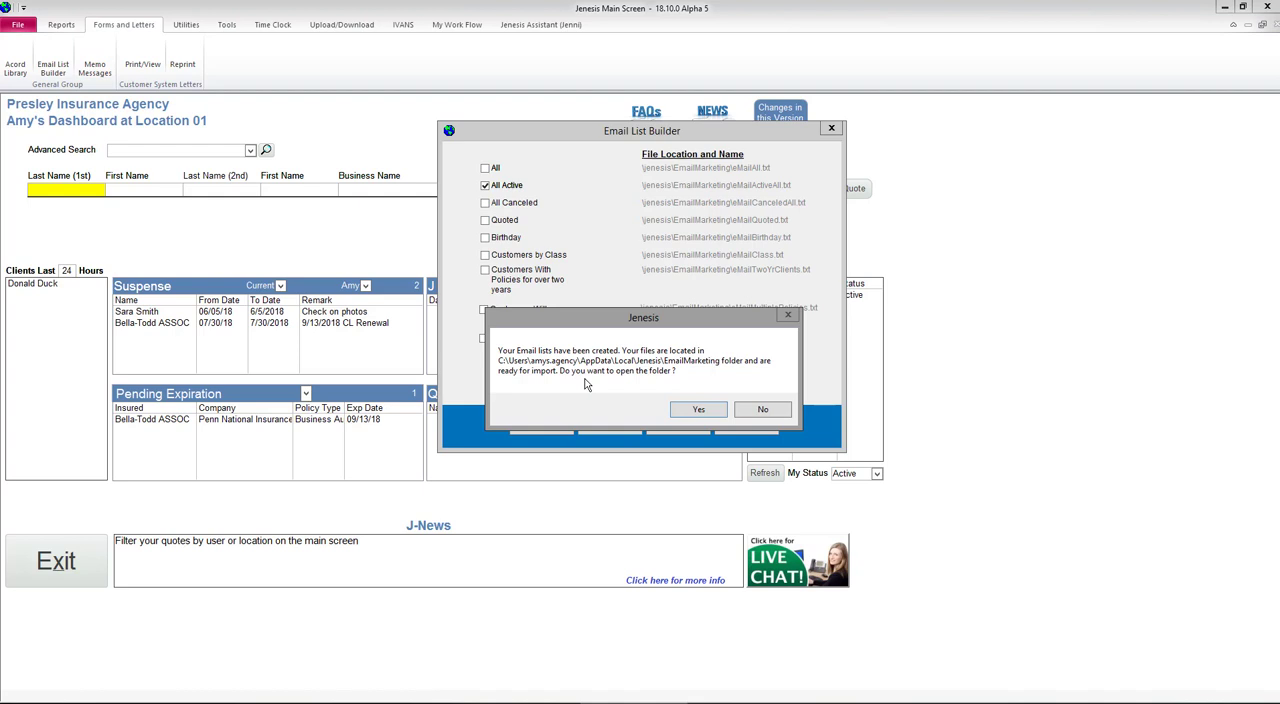
mouse_move(700, 402)
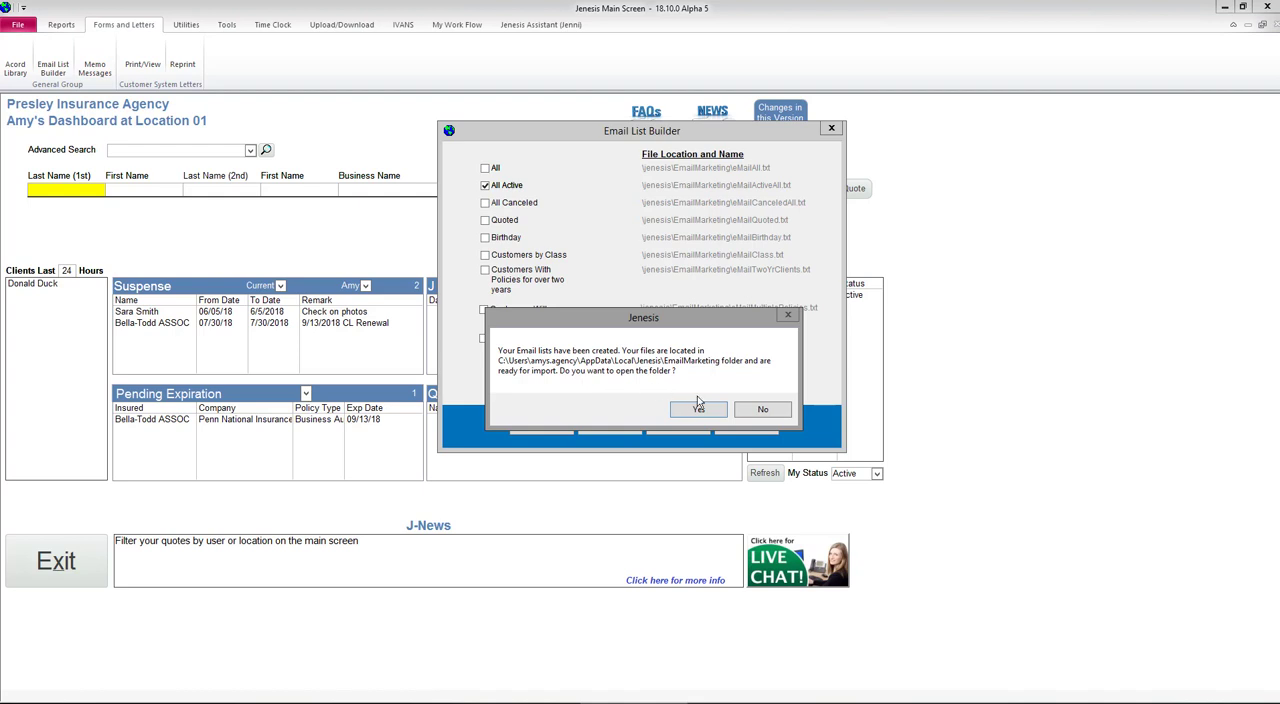
click(762, 408)
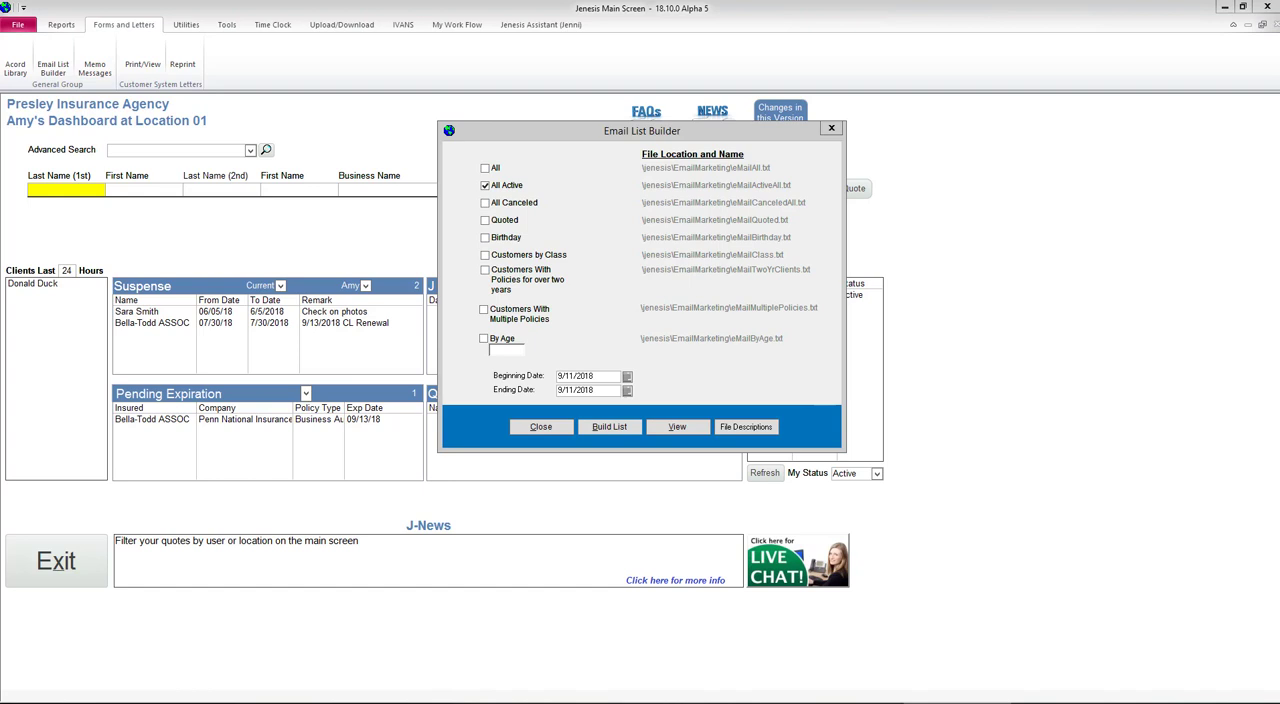
Open the eMailActiveAll file from the EmailMarketing folder in Notepad.
click(676, 426)
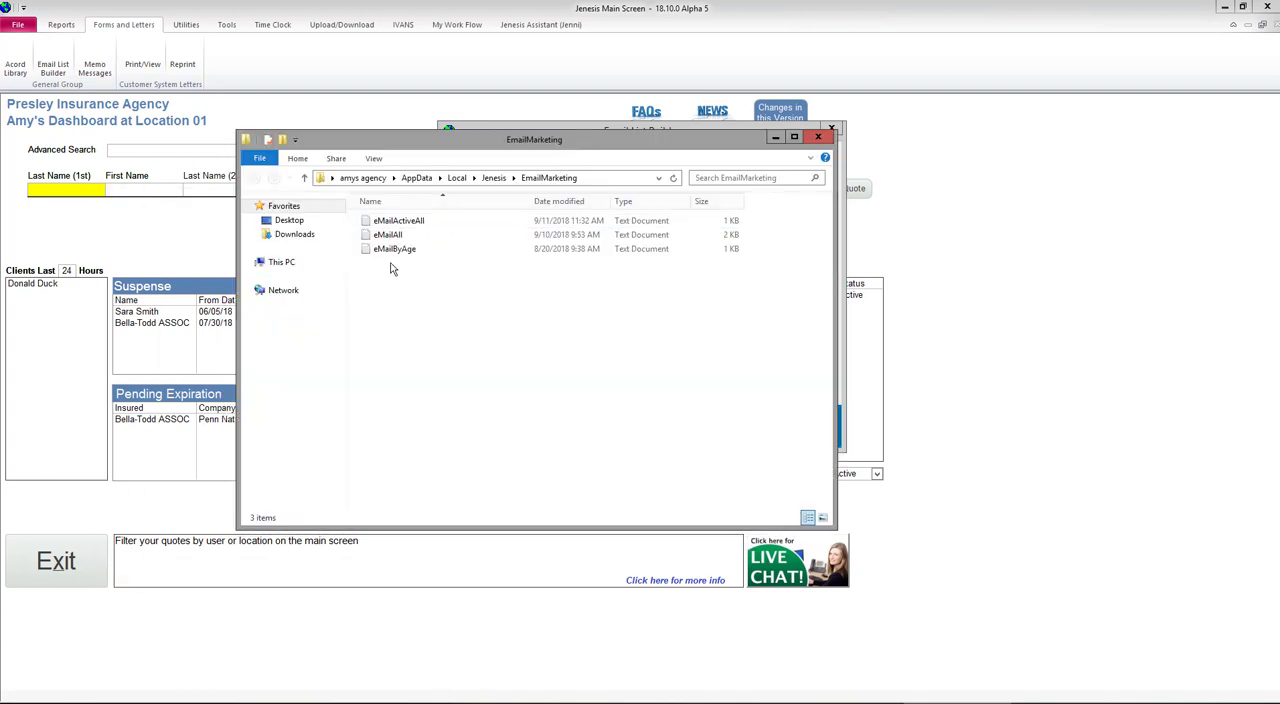
mouse_move(388, 234)
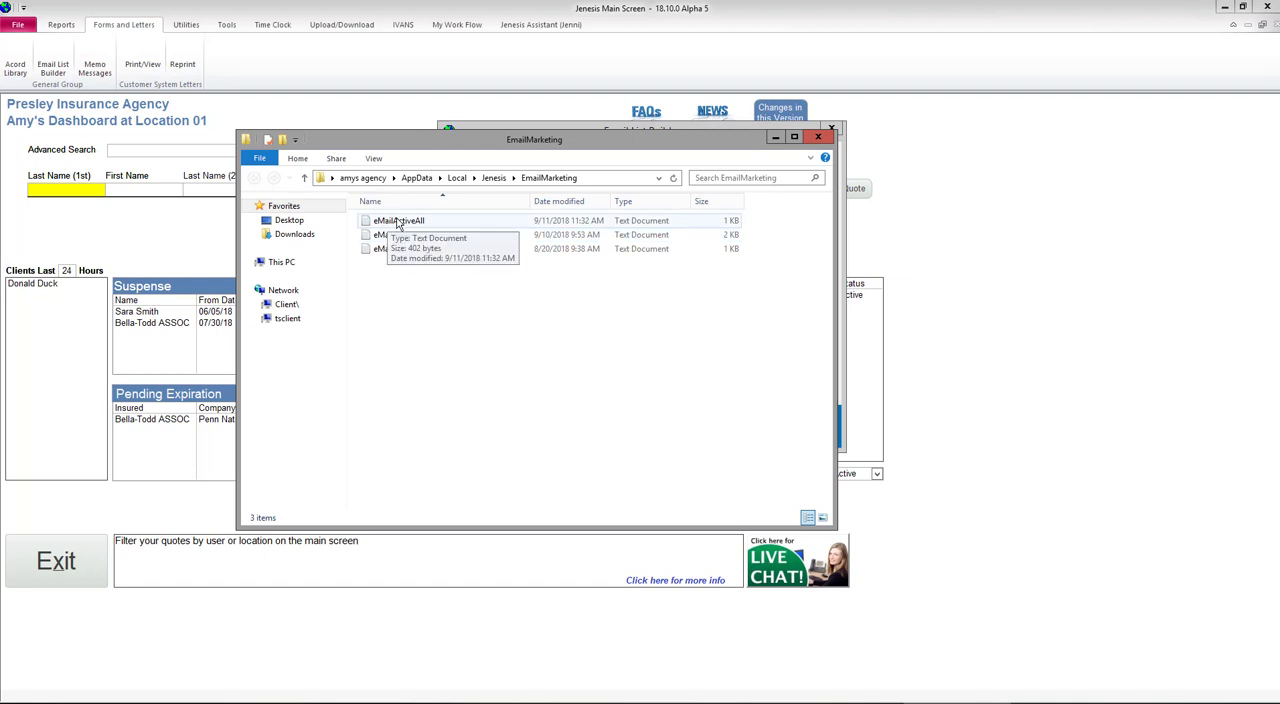
click(400, 220)
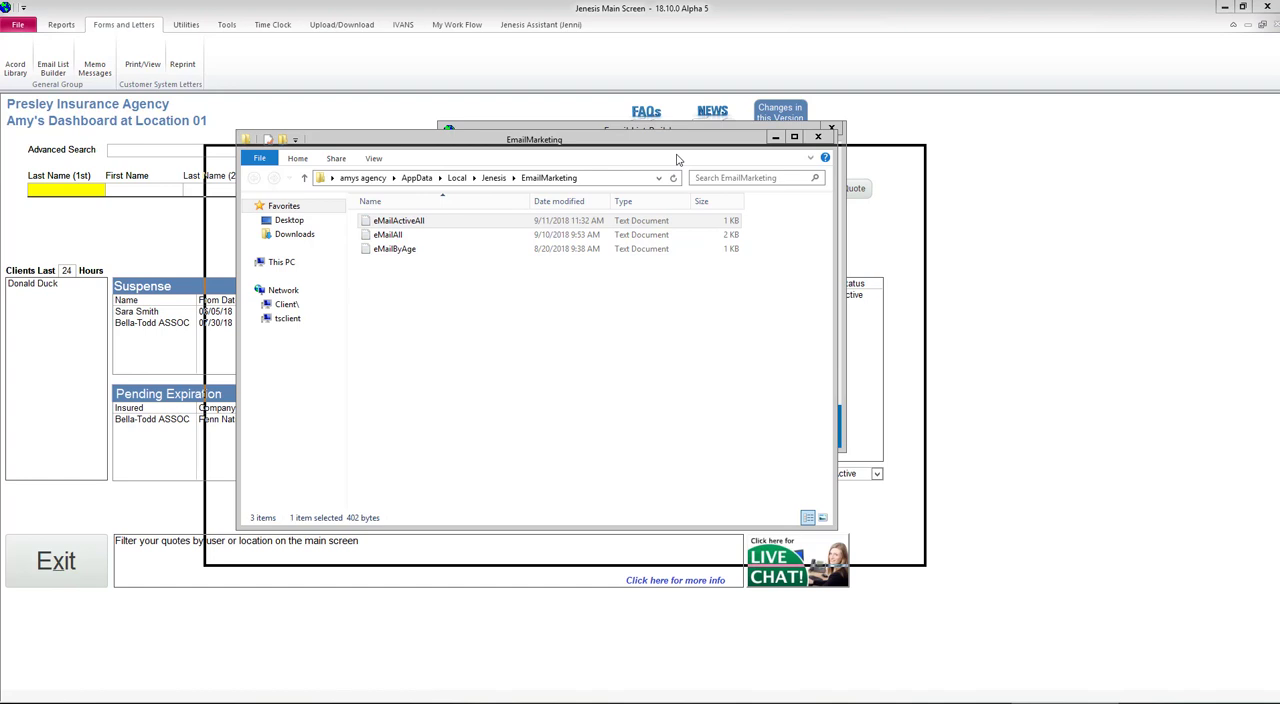
double_click(400, 220)
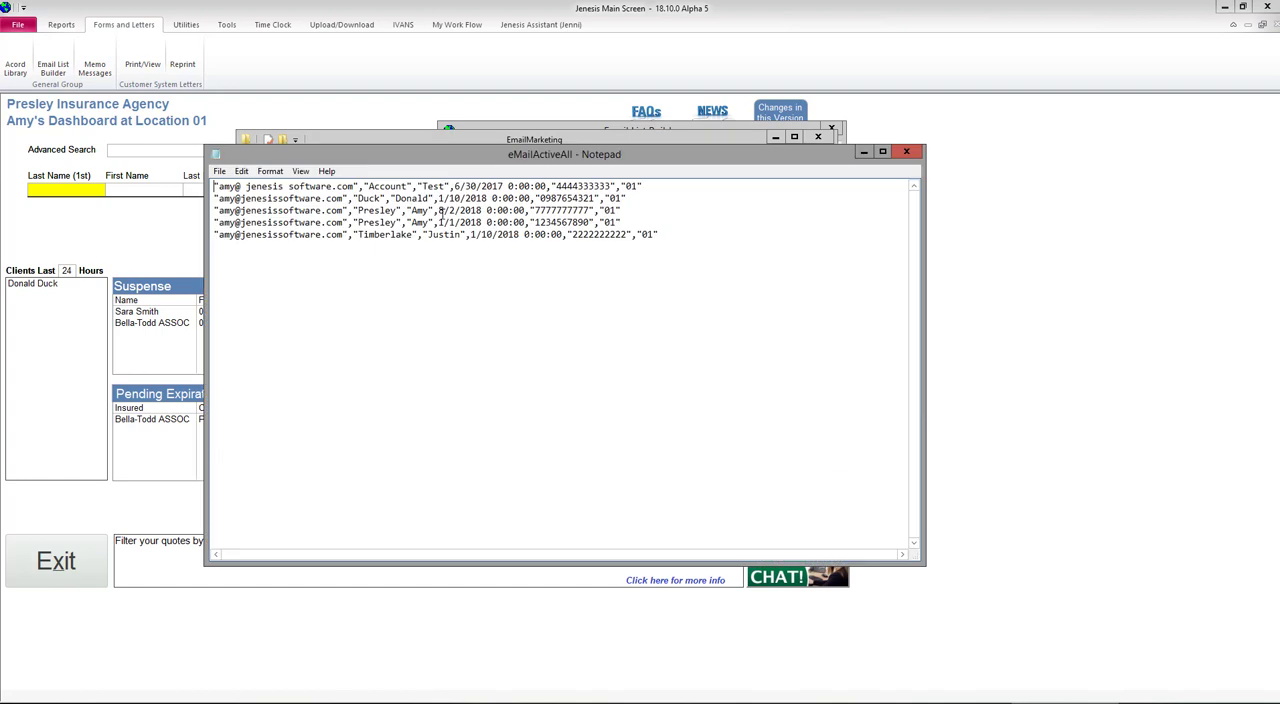